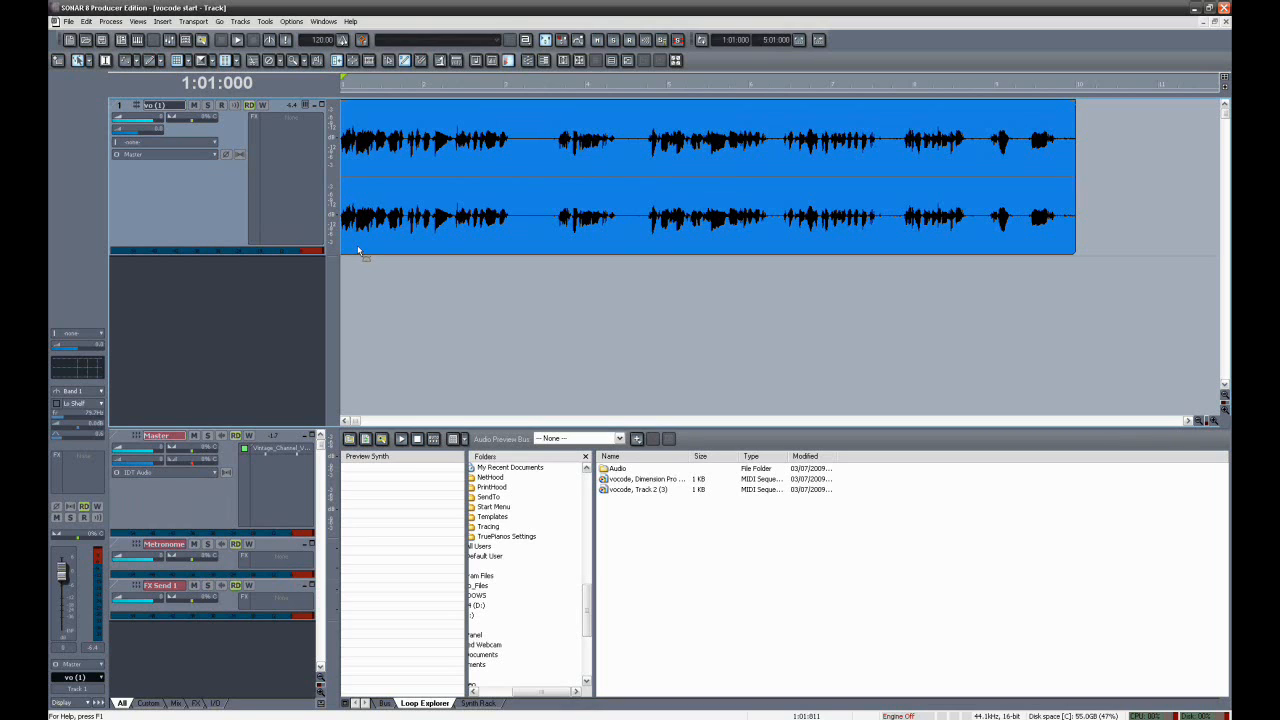
Show the Soft Synths list available for the vocal track's FX bin
click(237, 40)
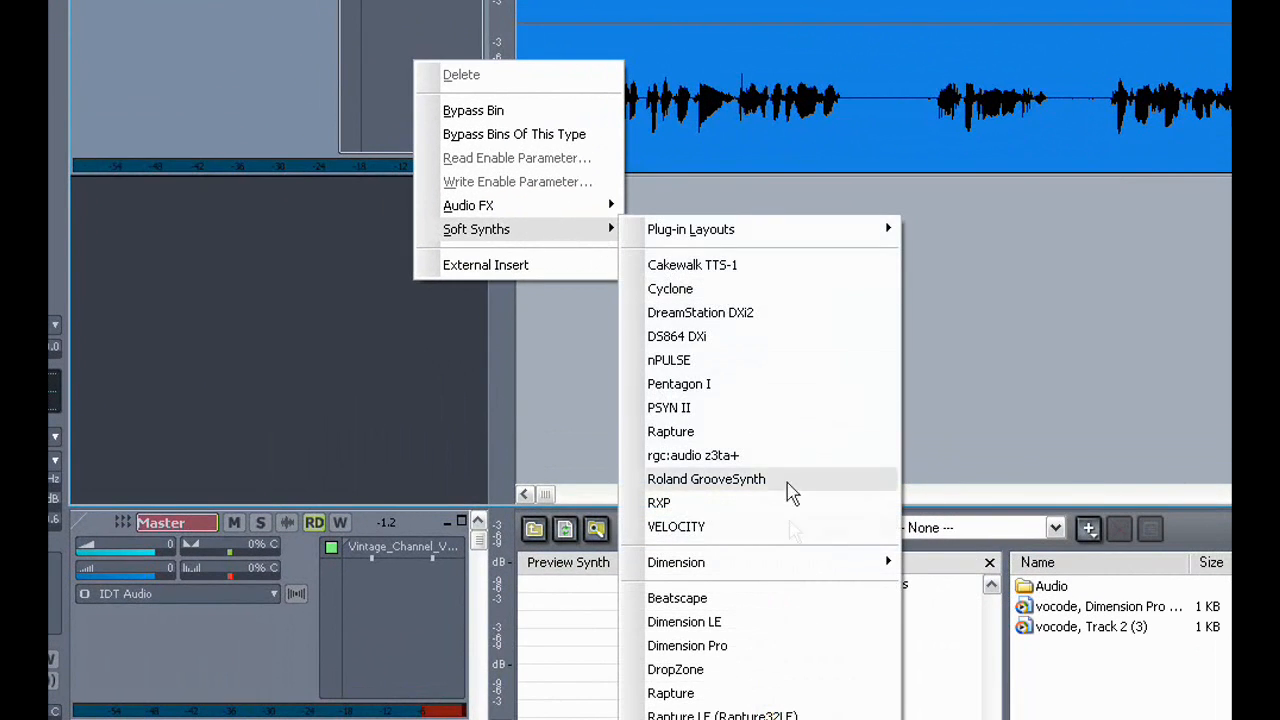
mouse_move(768, 635)
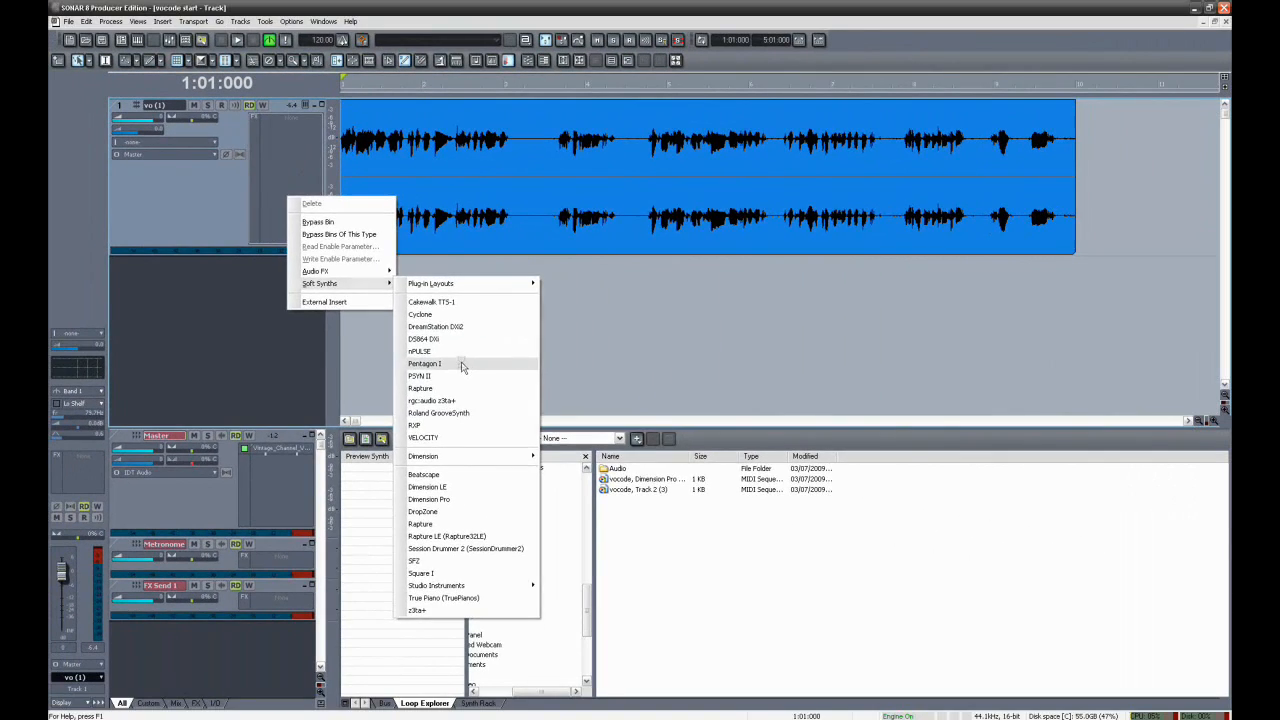
Insert Pentagon I, switch its Voice Modulator on, and choose a speaker simulation type
click(424, 363)
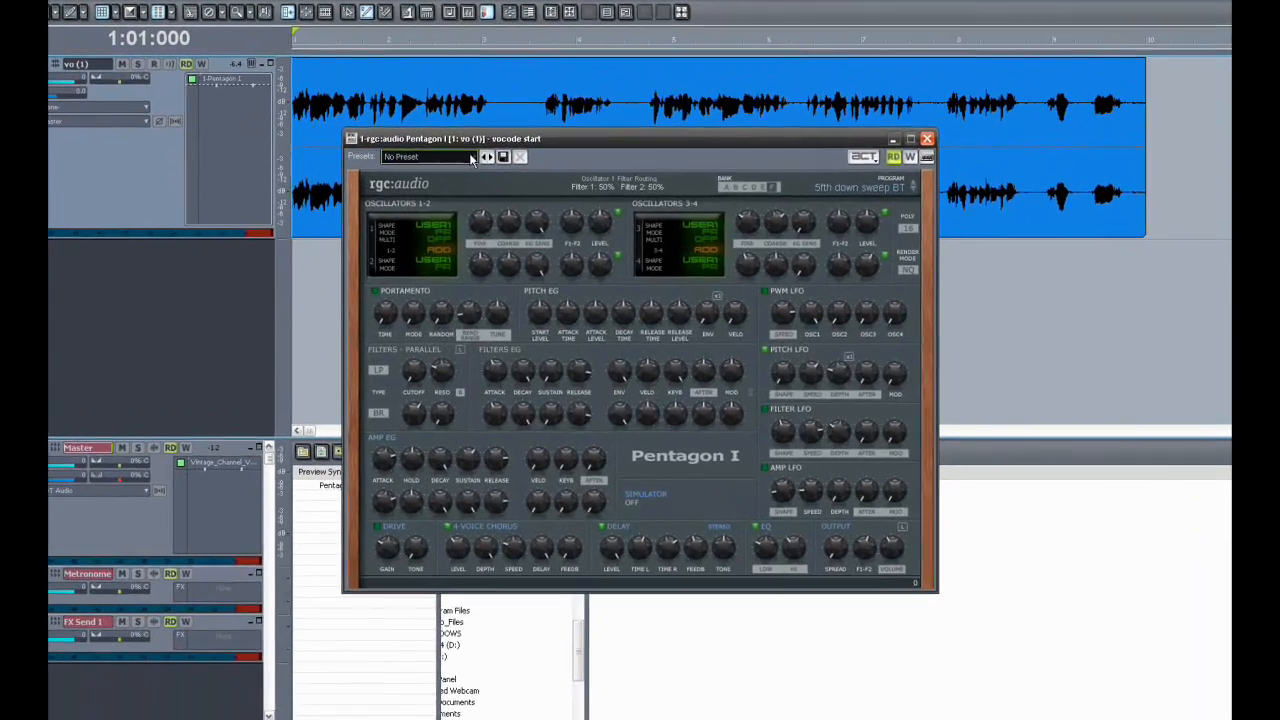
right_click(685, 515)
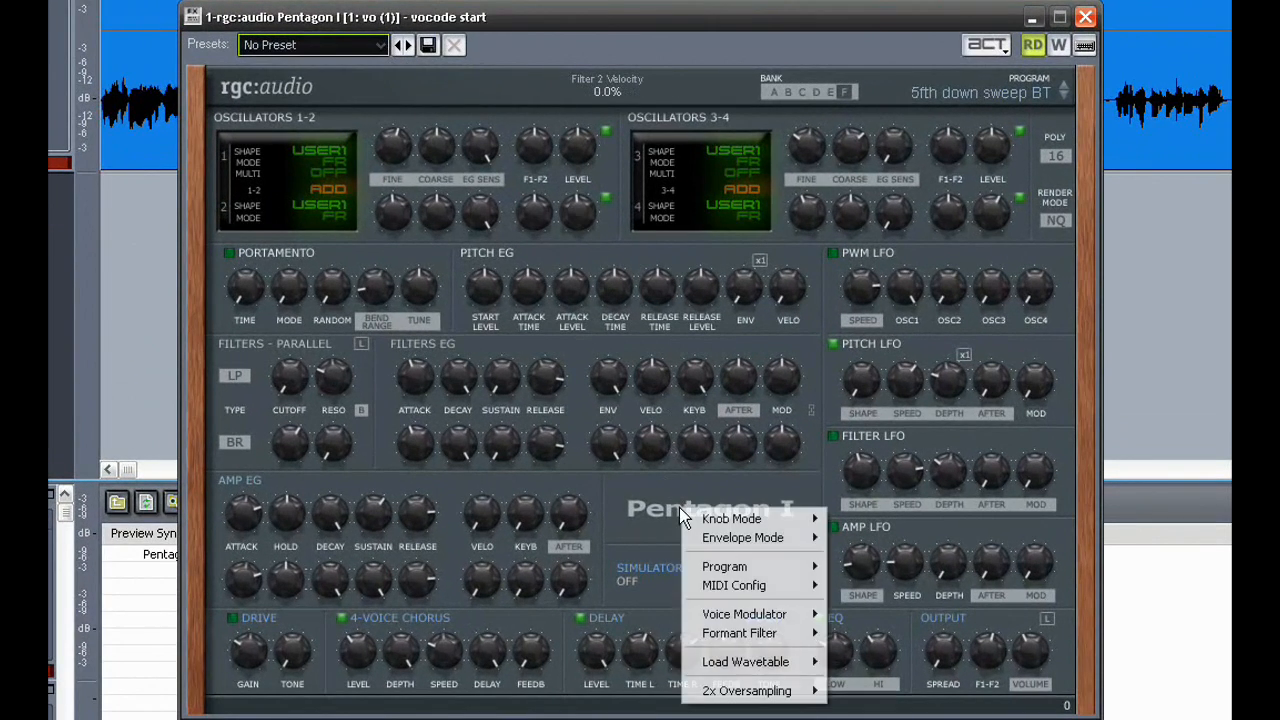
mouse_move(744, 614)
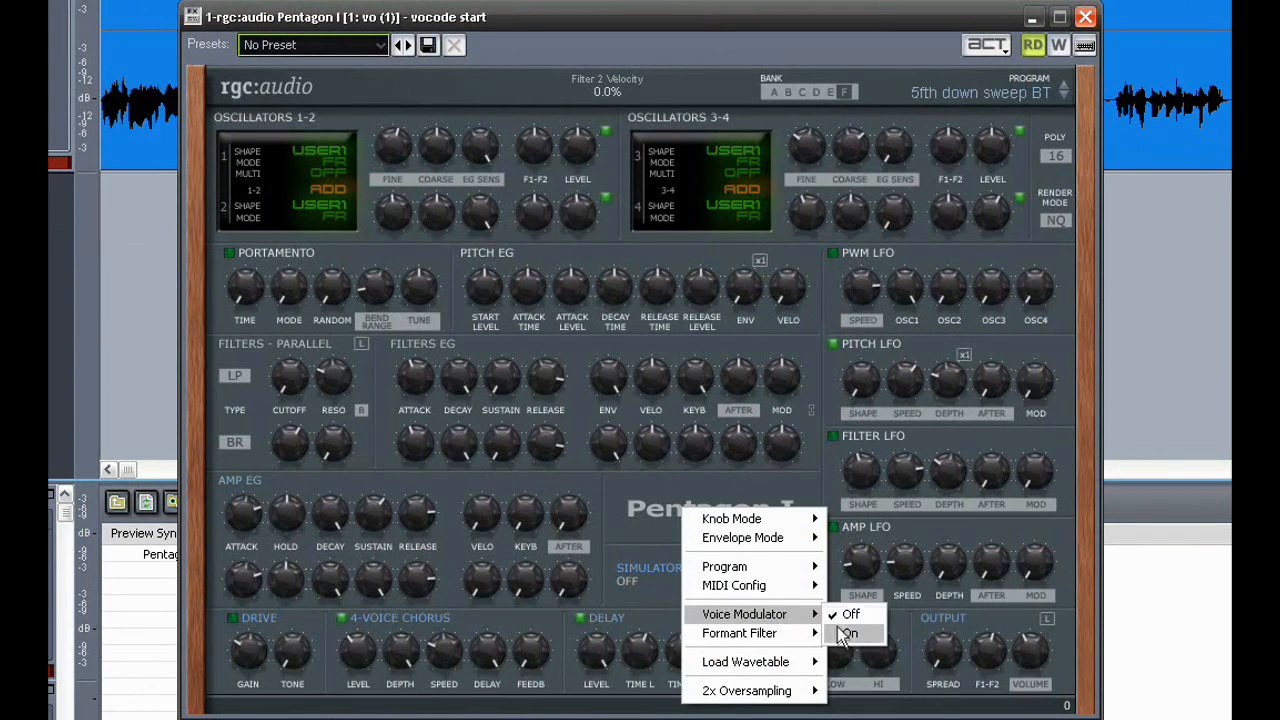
click(849, 634)
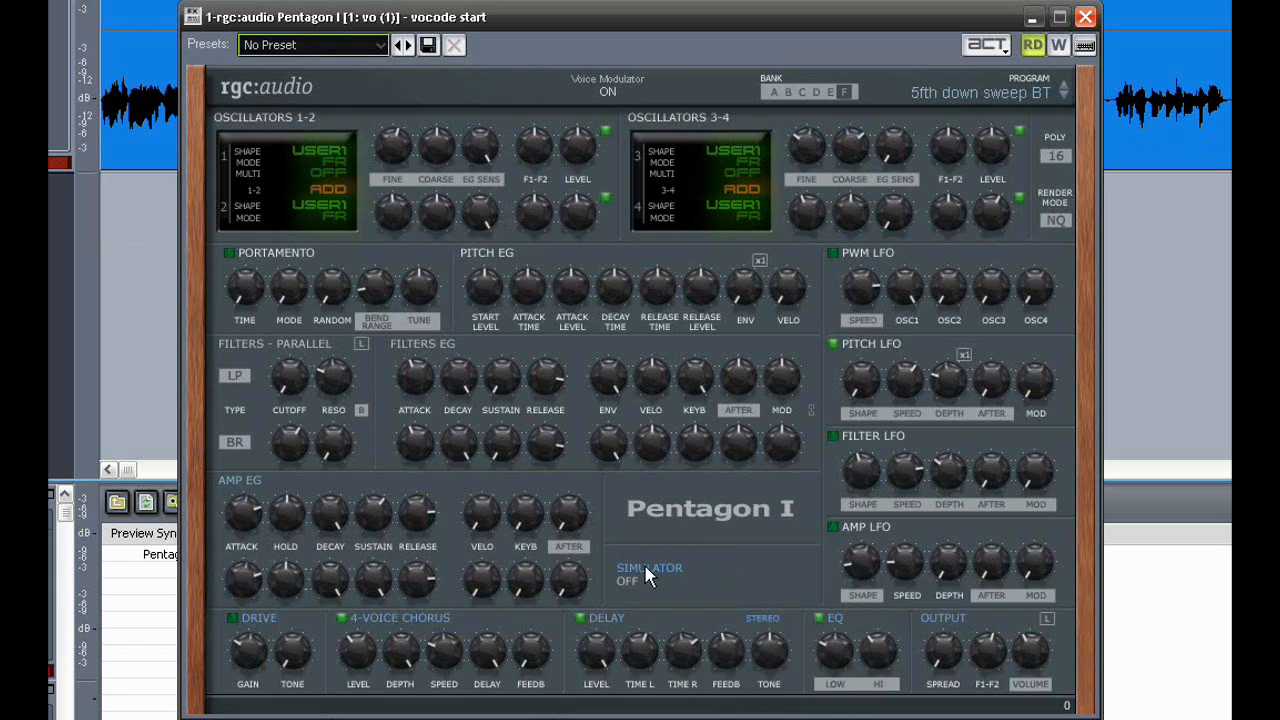
click(650, 580)
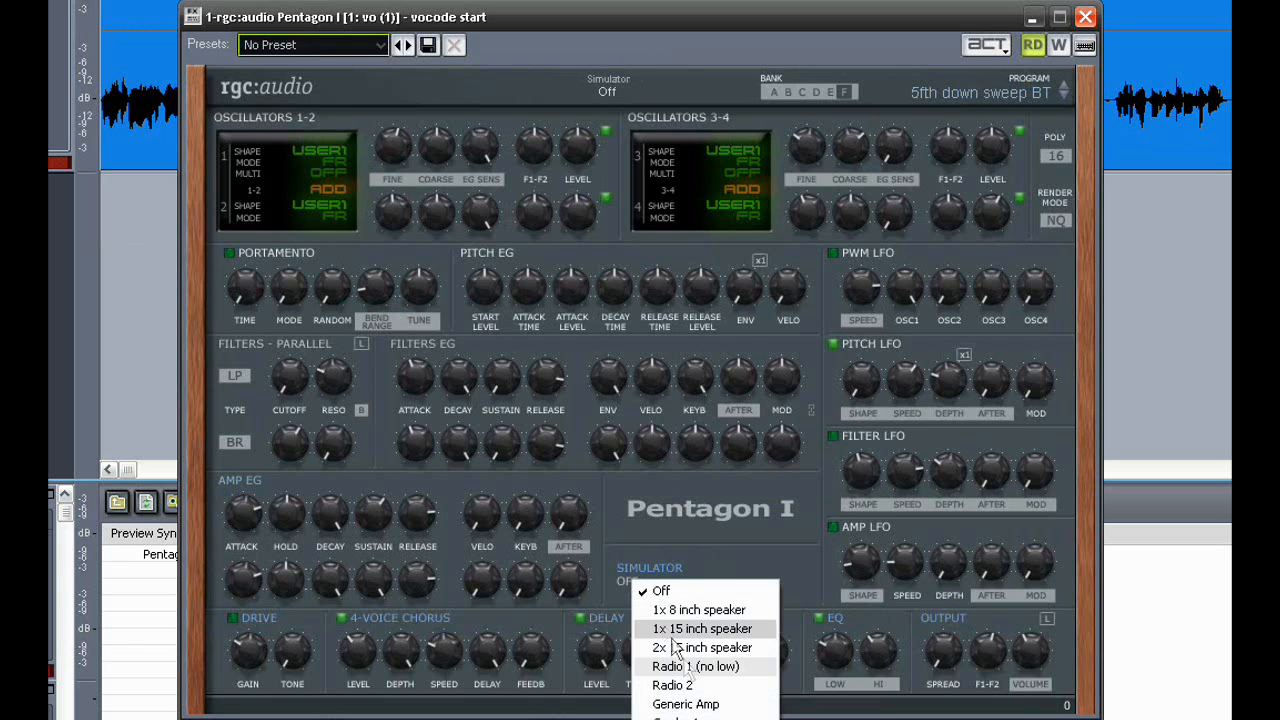
click(685, 704)
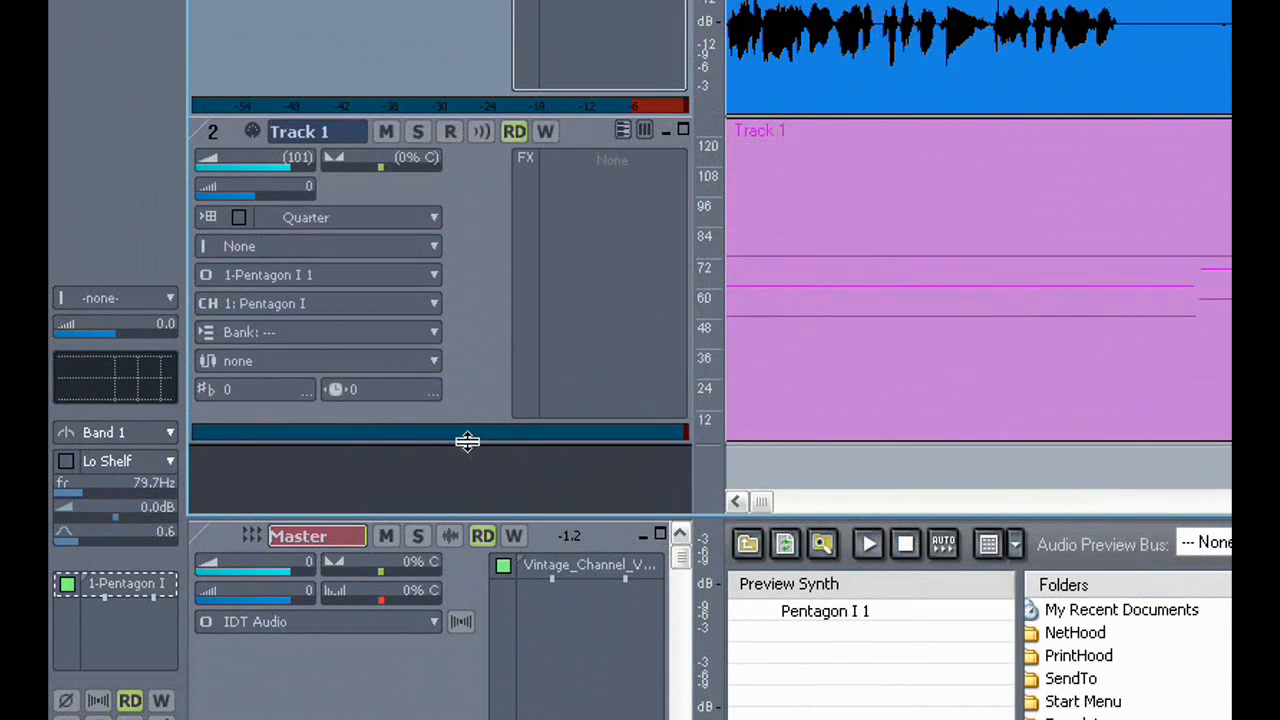
mouse_move(290, 280)
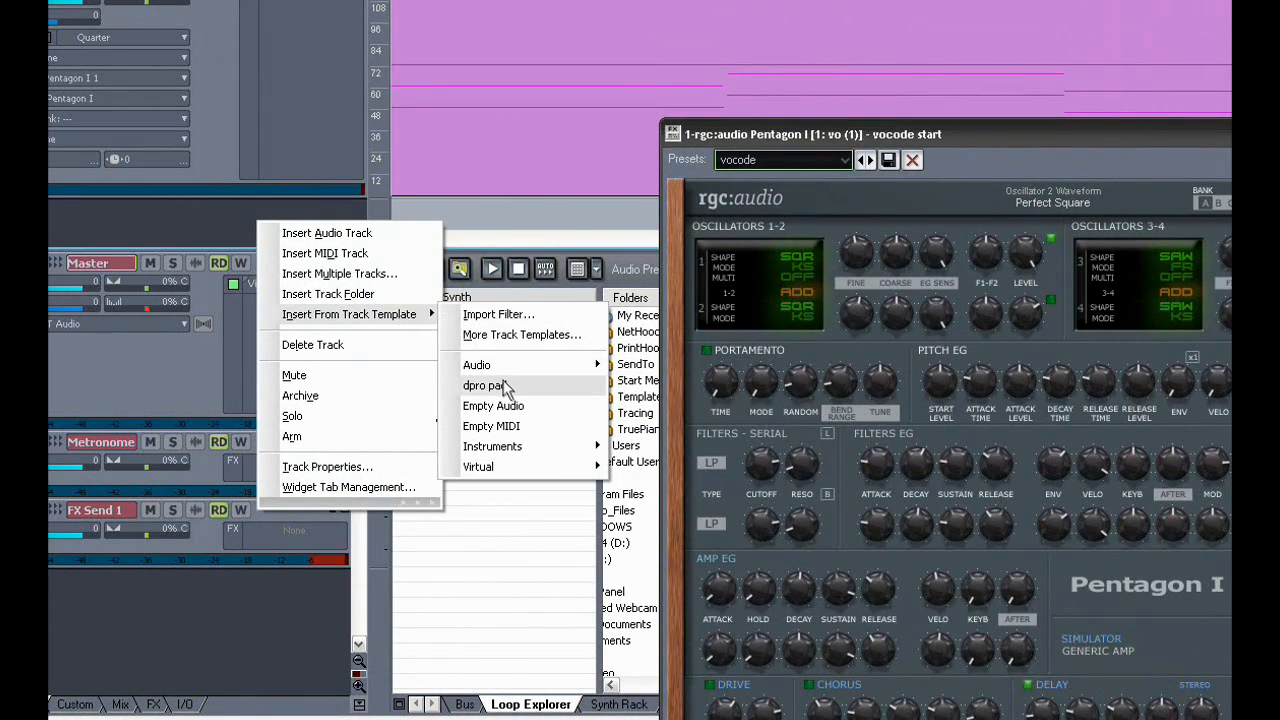
Insert the 'dpro pad' track template to add a Dimension Pro pad track with reverb
click(484, 386)
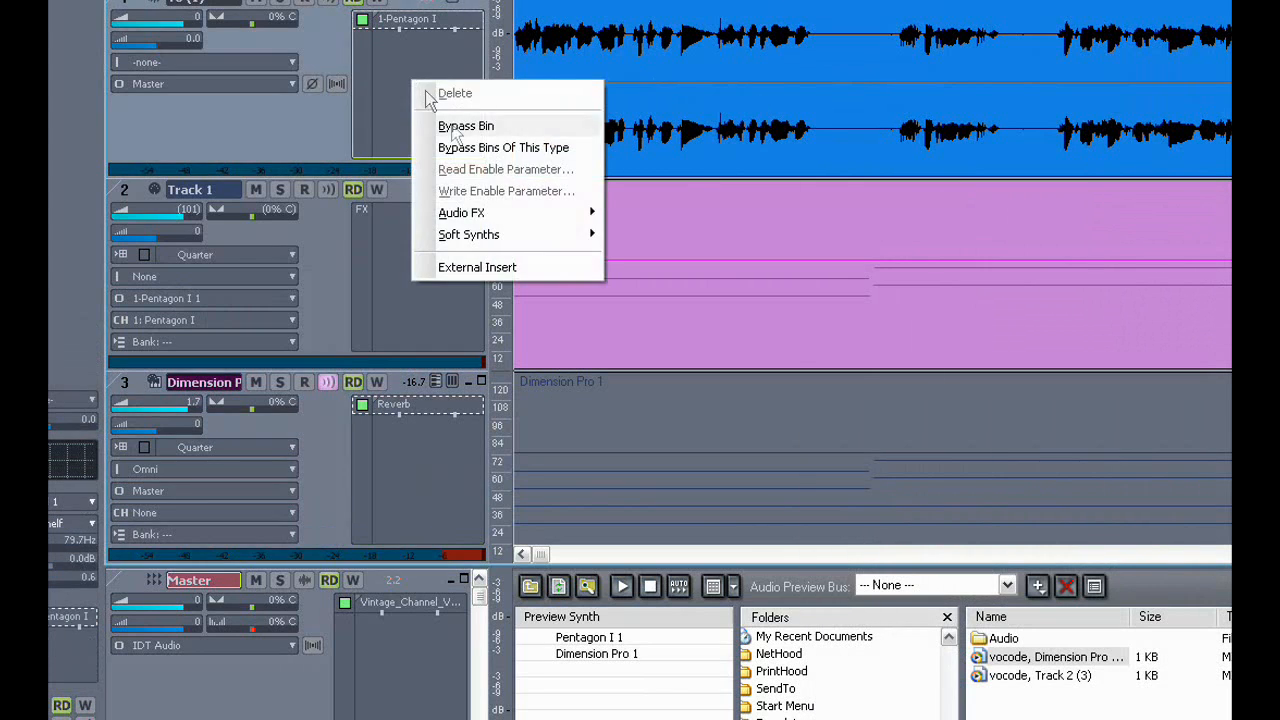
mouse_move(461, 212)
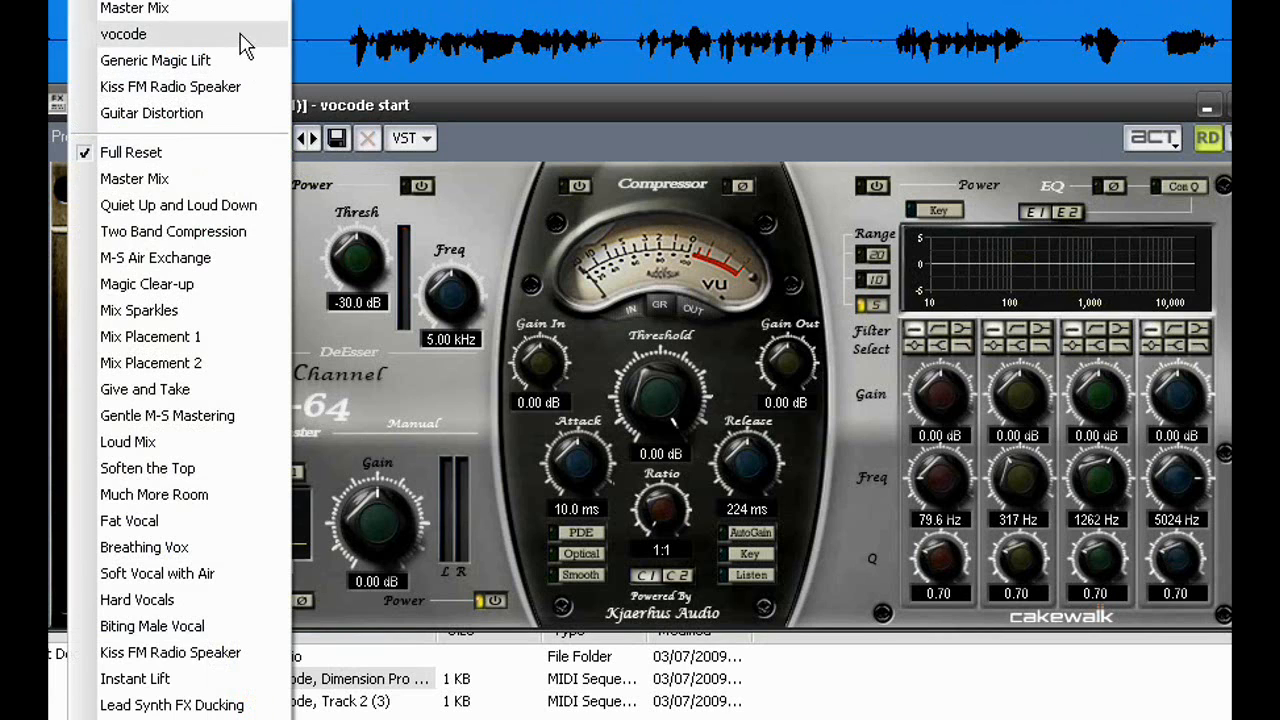
Load the 'vocode' preset on the Vintage Channel VC64 for gate, compression and EQ
click(123, 33)
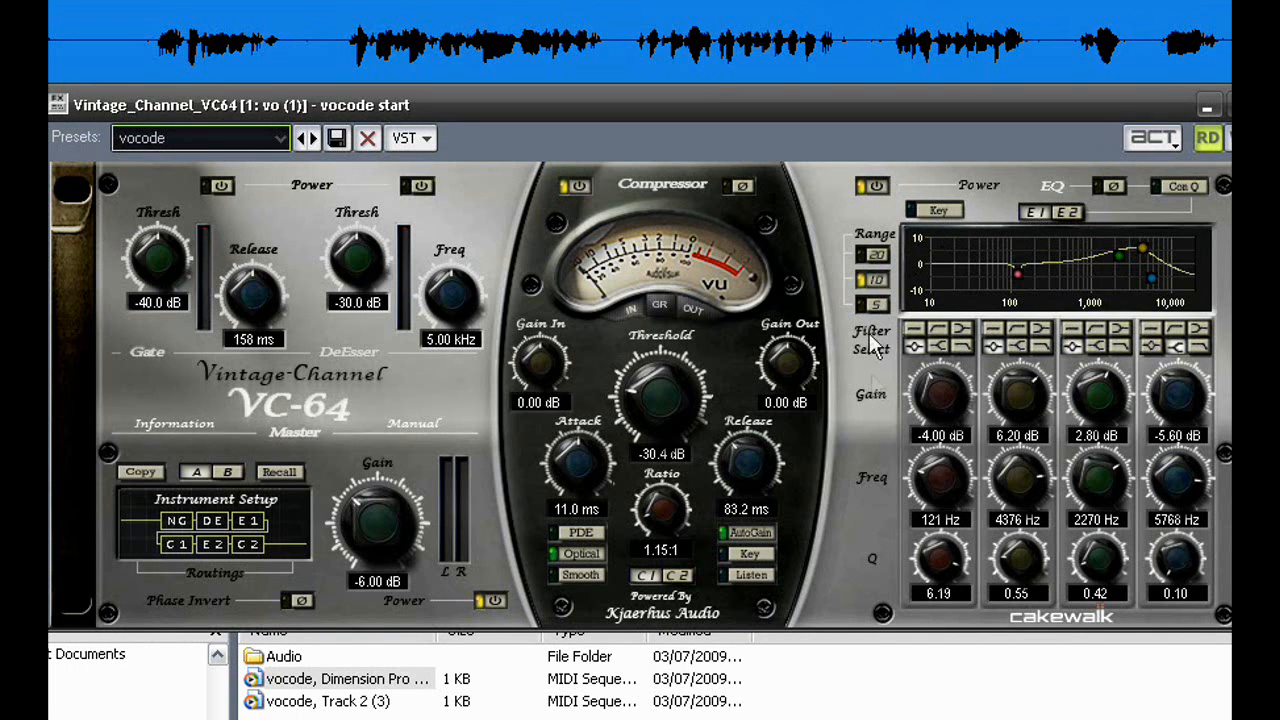